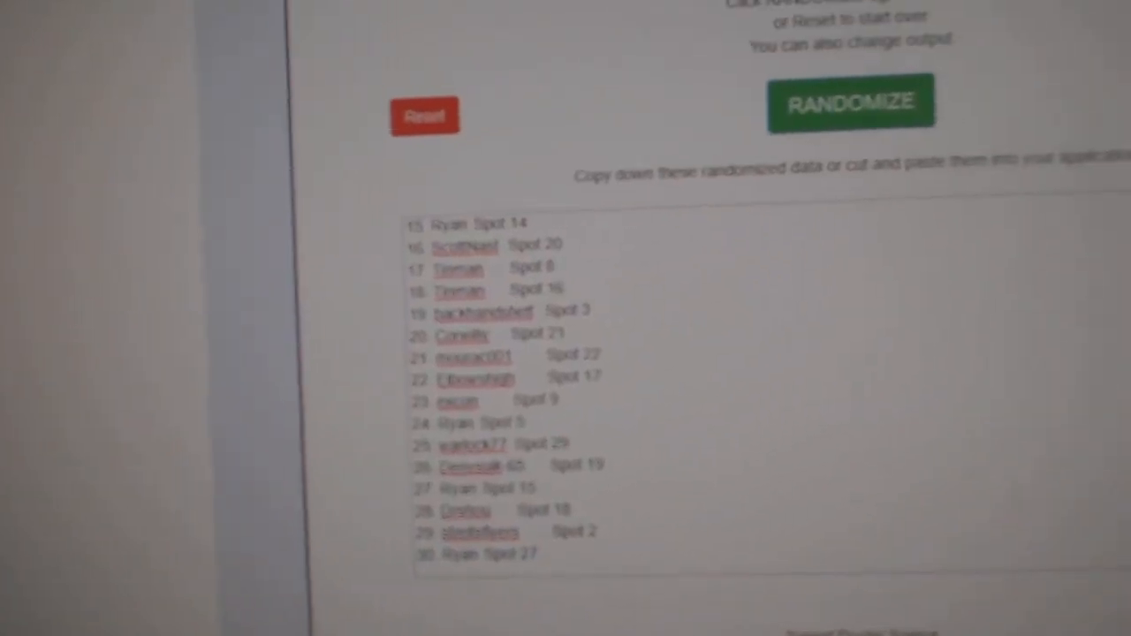
Shuffle the 16 hockey teams so the list begins Colorado, Los Angeles, New Jersey.
left_click(851, 101)
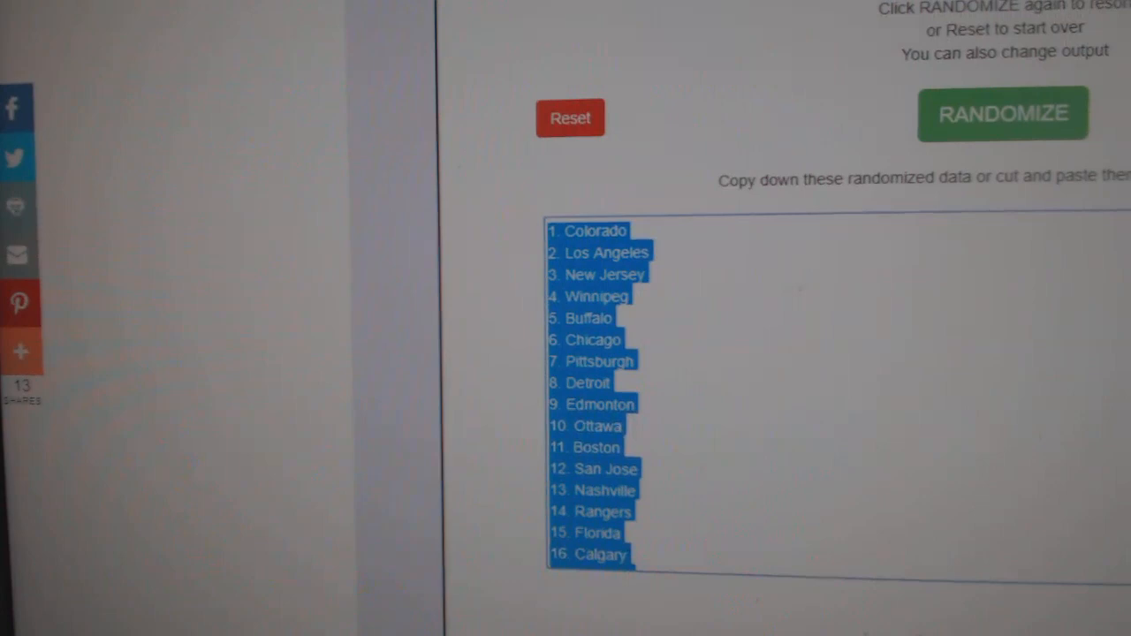
Reshuffle the teams and view spreadsheet CnC10004 with names, spots and teams in columns A–C.
left_click(1003, 113)
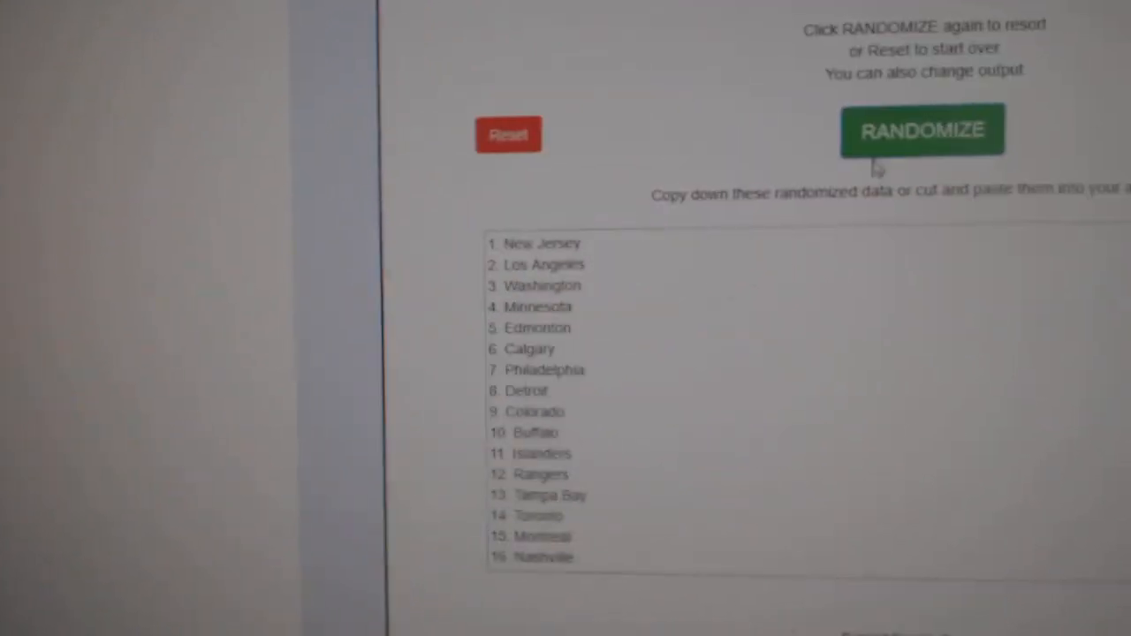
left_click(923, 130)
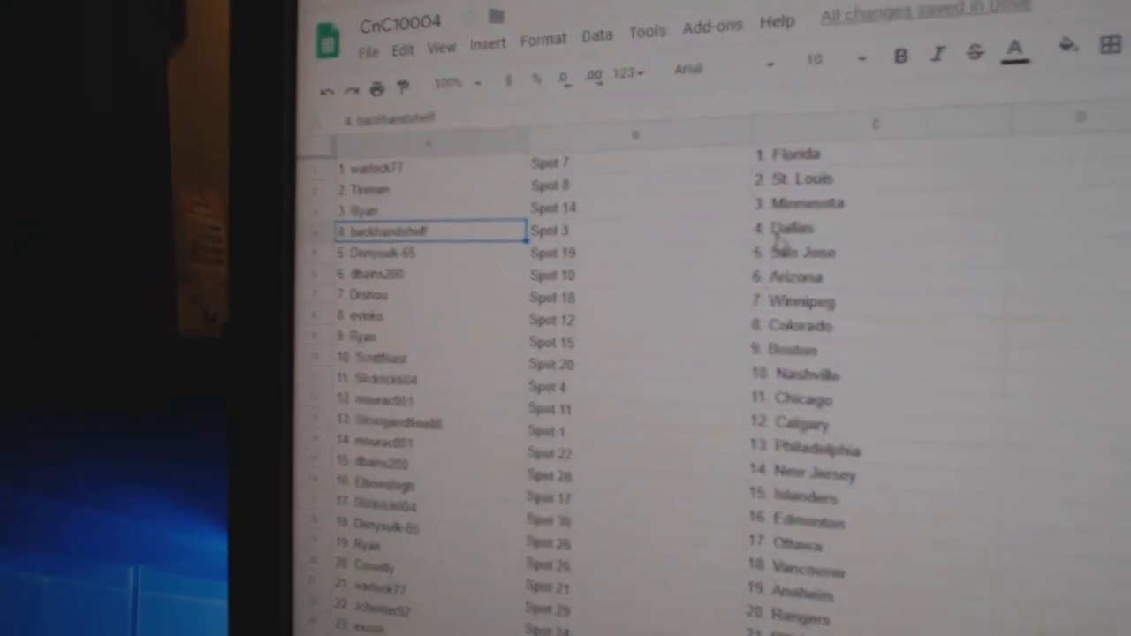
left_click(420, 266)
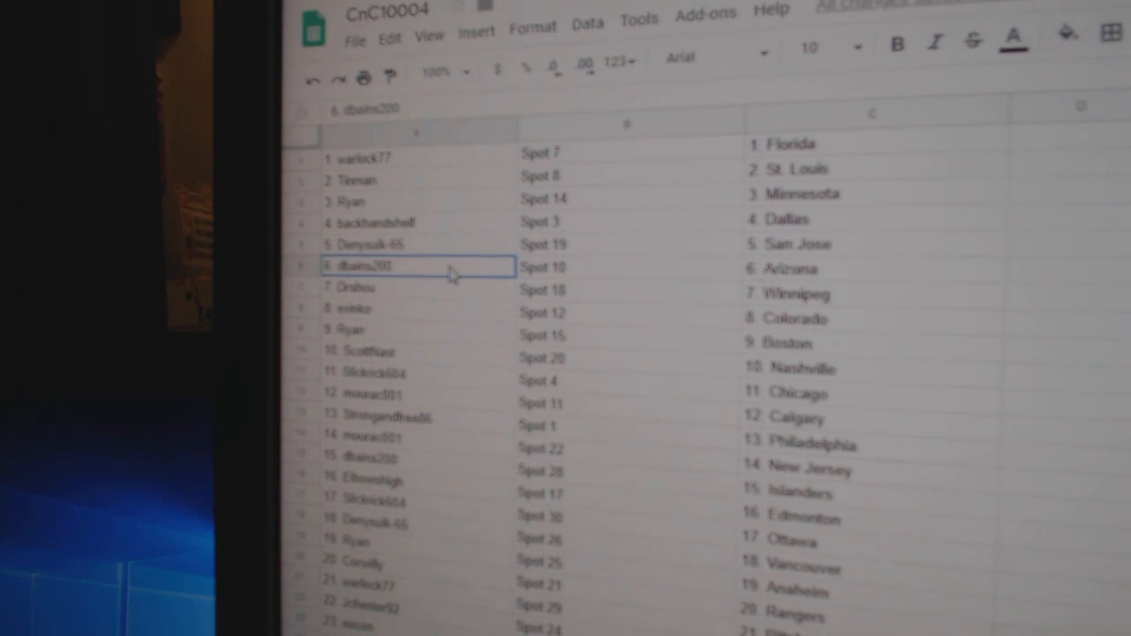